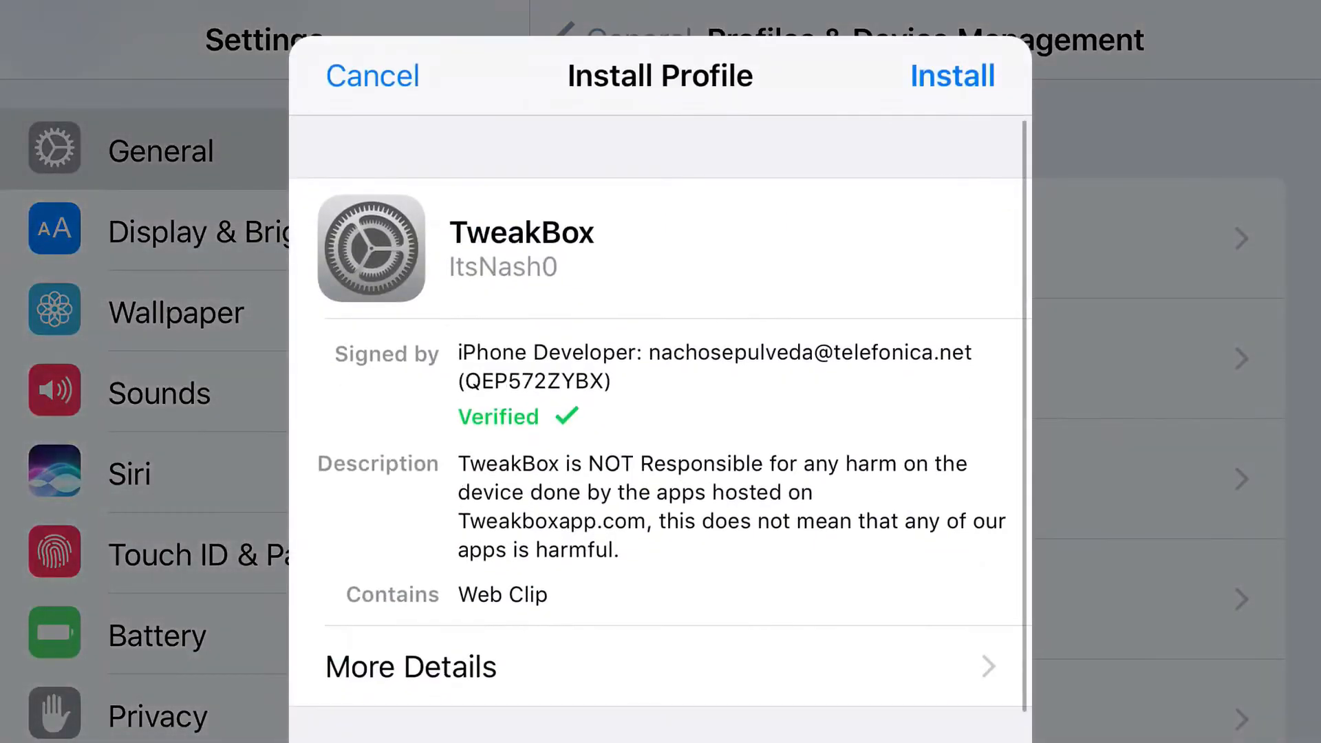
- Install the TweakBox profile and confirm, adding its icon to the home screen
{"action": "left_click", "coordinate": [952, 75]}
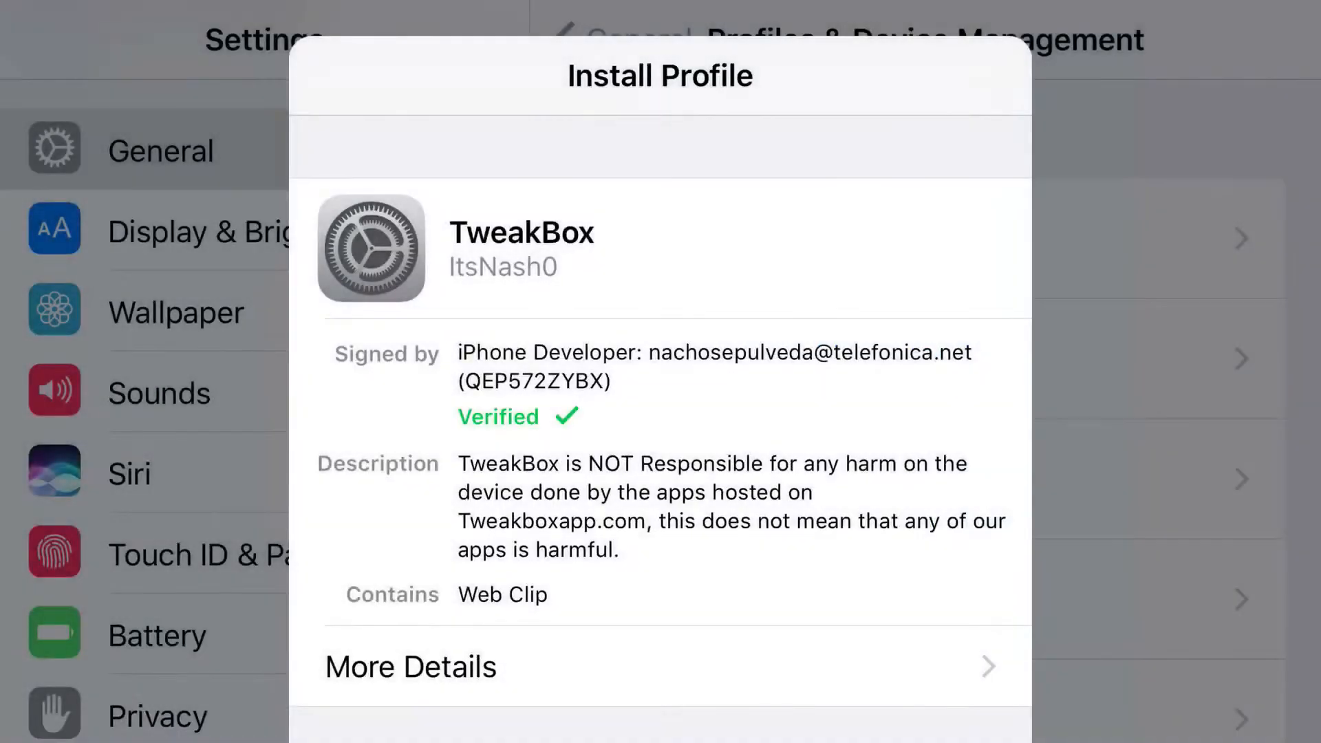
{"action": "left_click", "coordinate": [968, 75]}
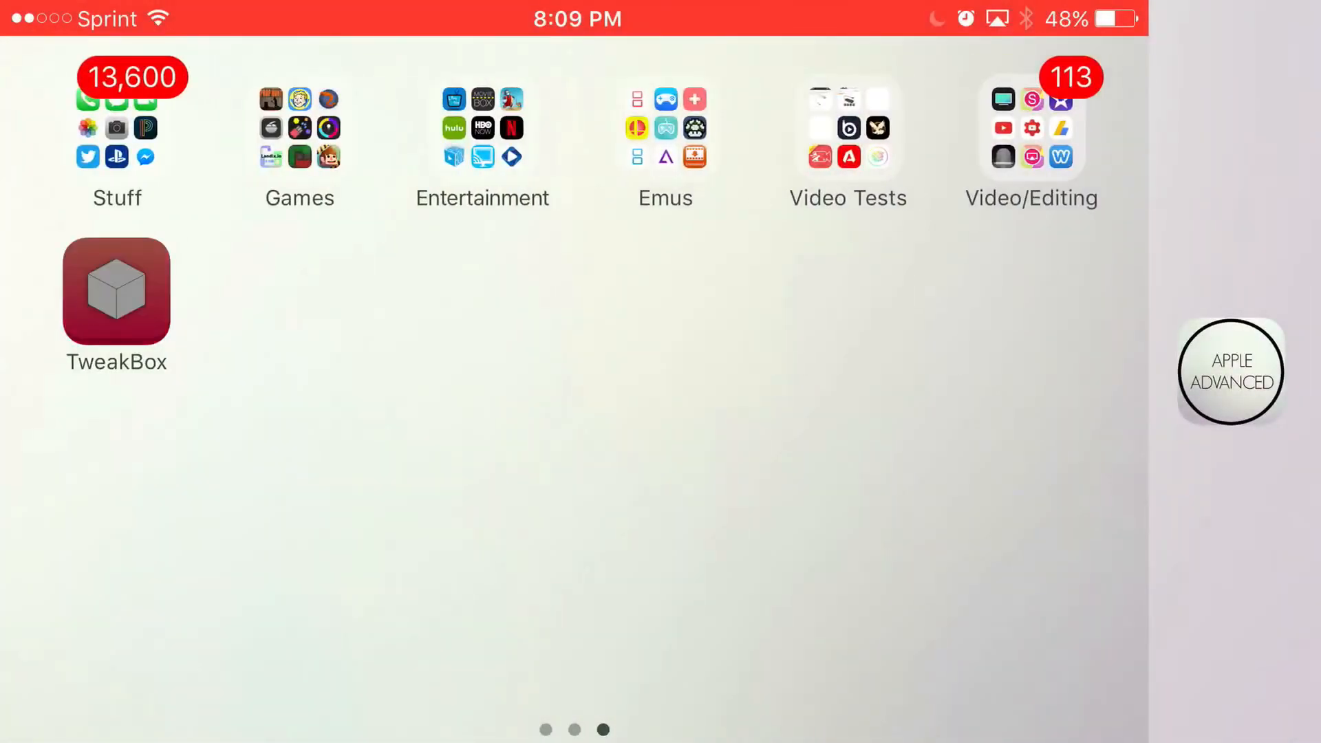
- Launch TweakBox from the home screen and dismiss its intro overlay
{"action": "left_click", "coordinate": [116, 293]}
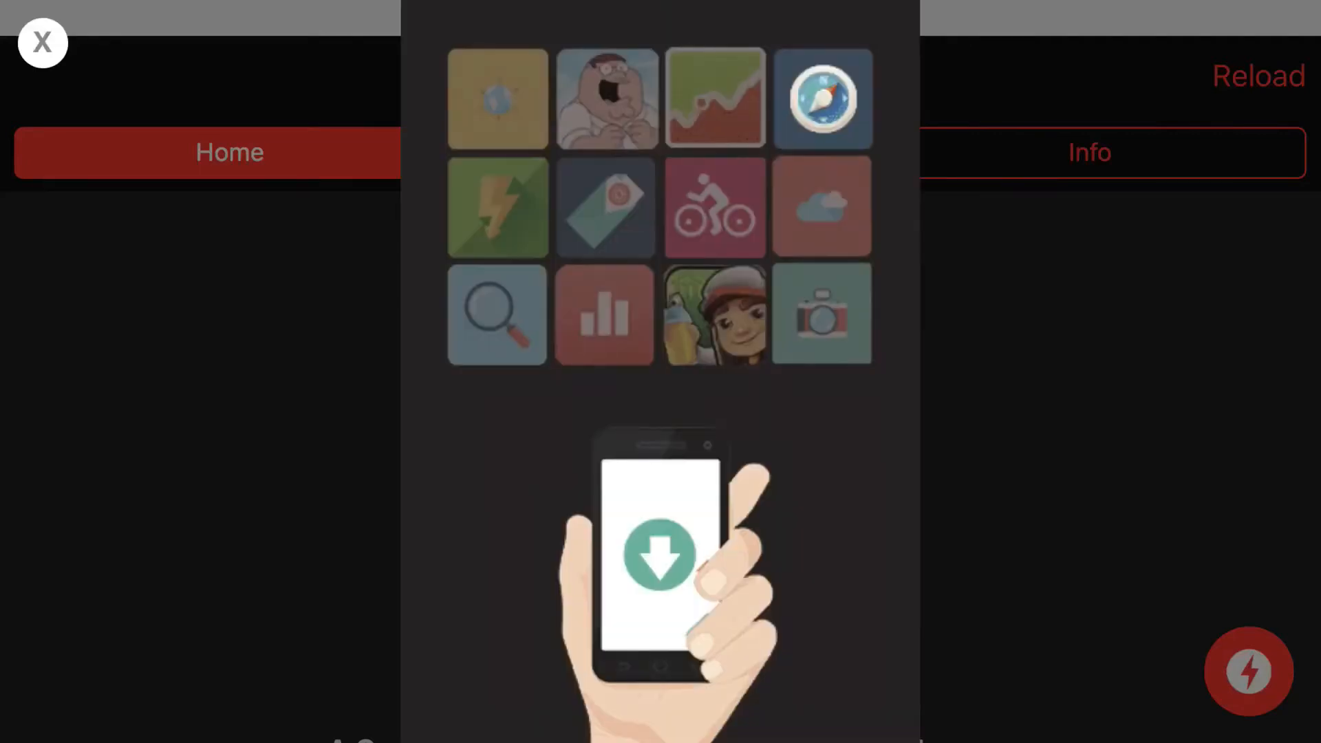
{"action": "left_click", "coordinate": [42, 43]}
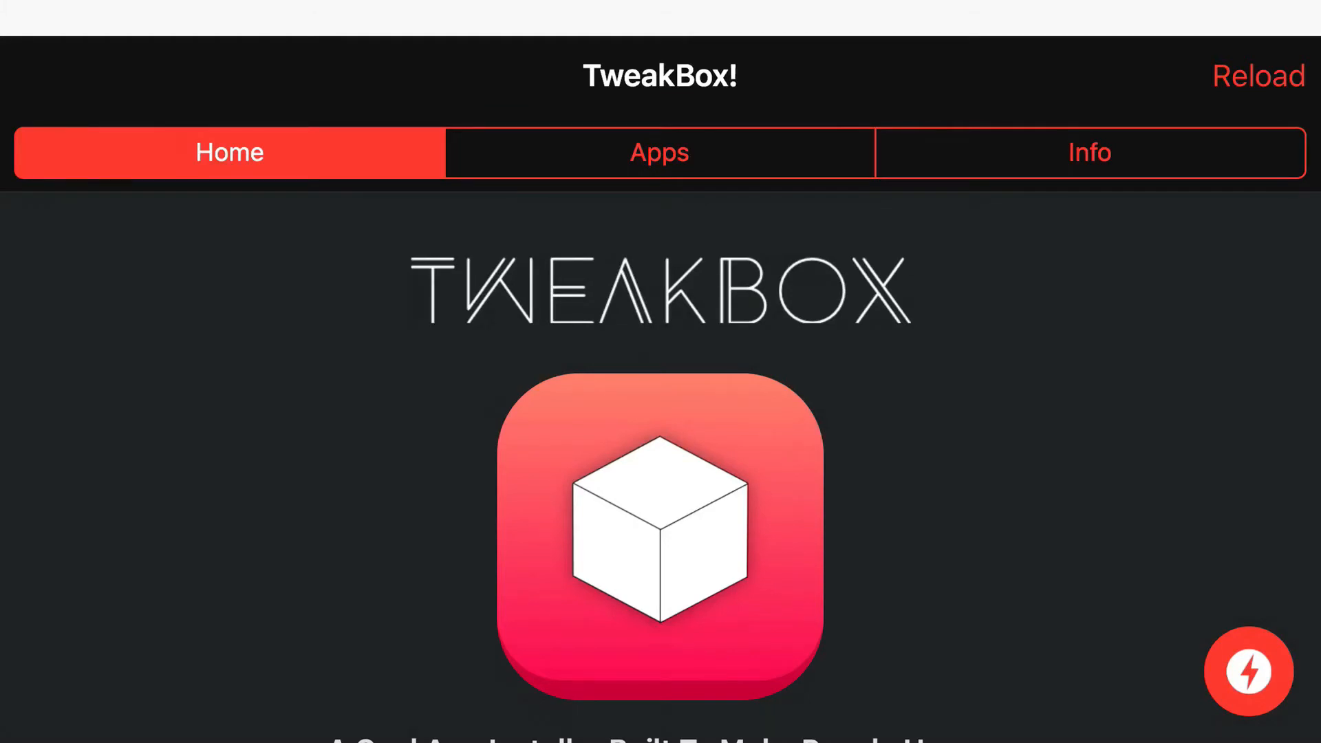
- Browse the TweakBox Apps category and scroll down to the NDS4iOS entry
{"action": "left_click", "coordinate": [659, 152]}
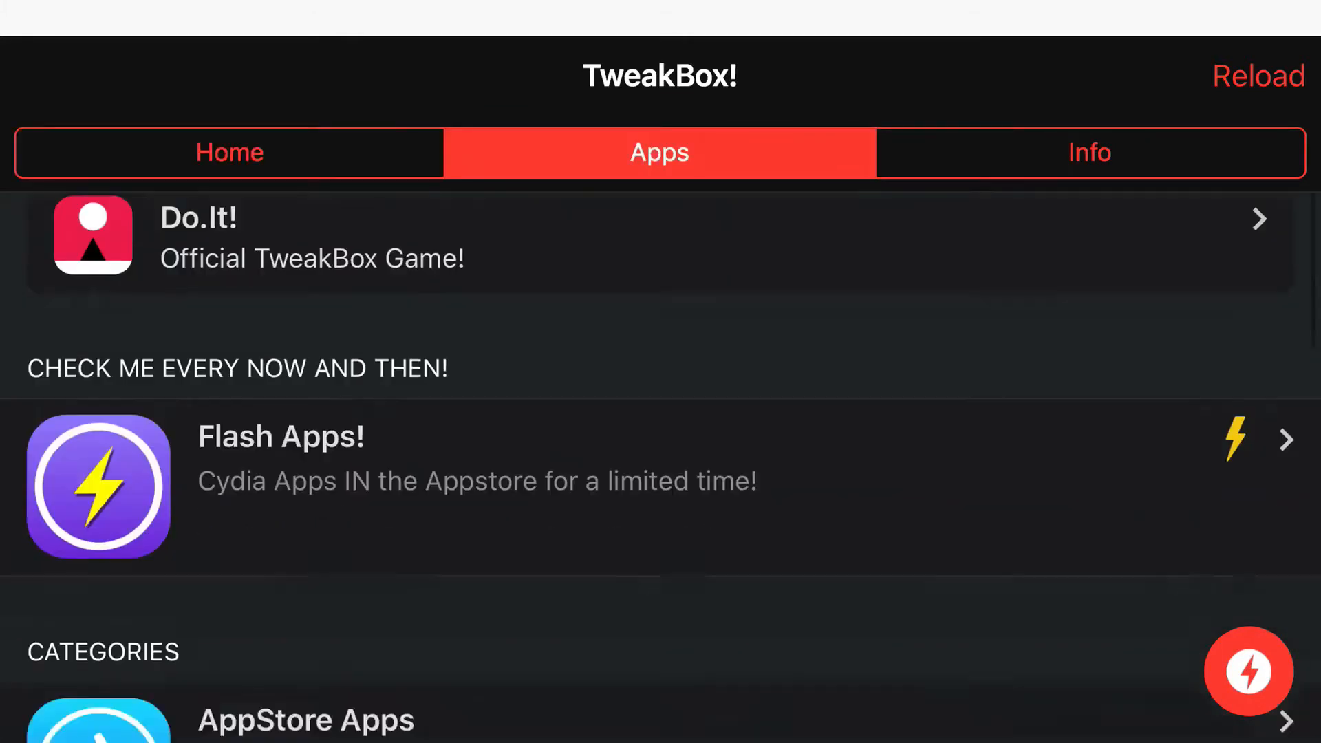
{"action": "scroll", "scroll_direction": "down", "scroll_amount": 3}
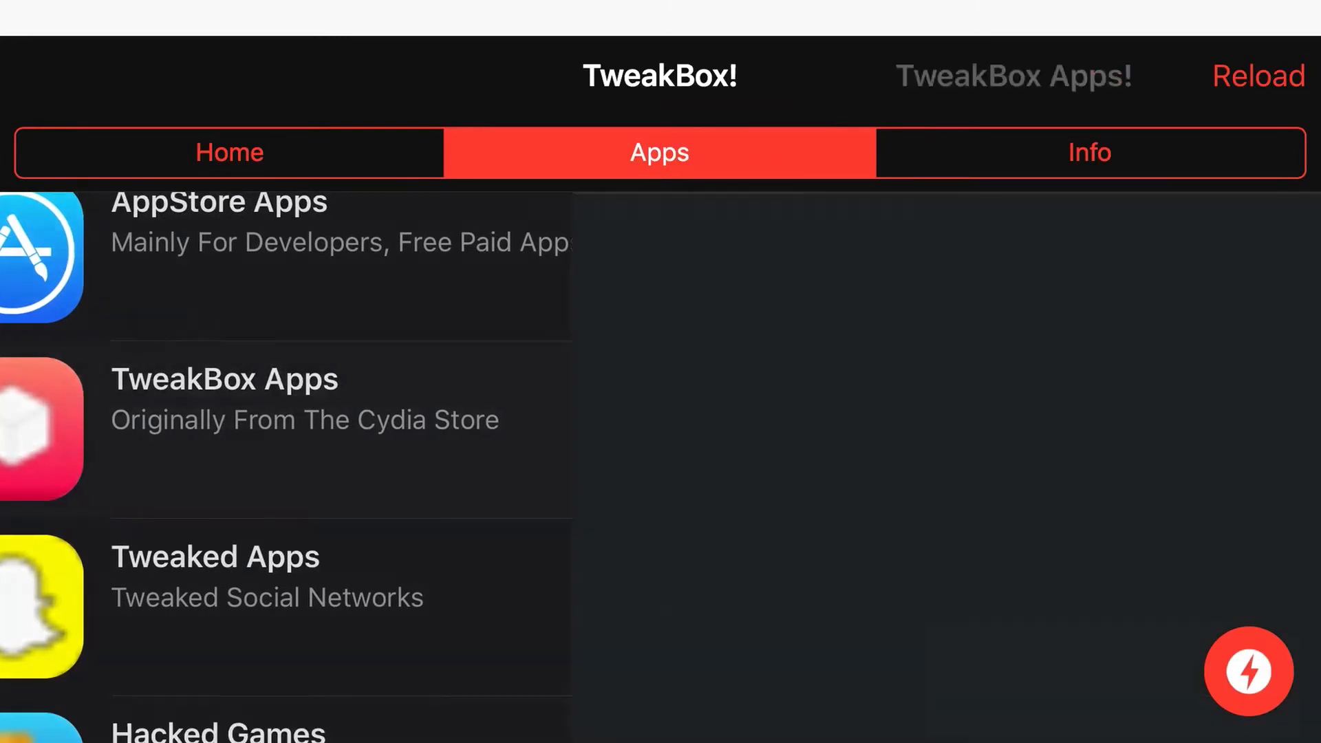
{"action": "left_click", "coordinate": [1014, 76]}
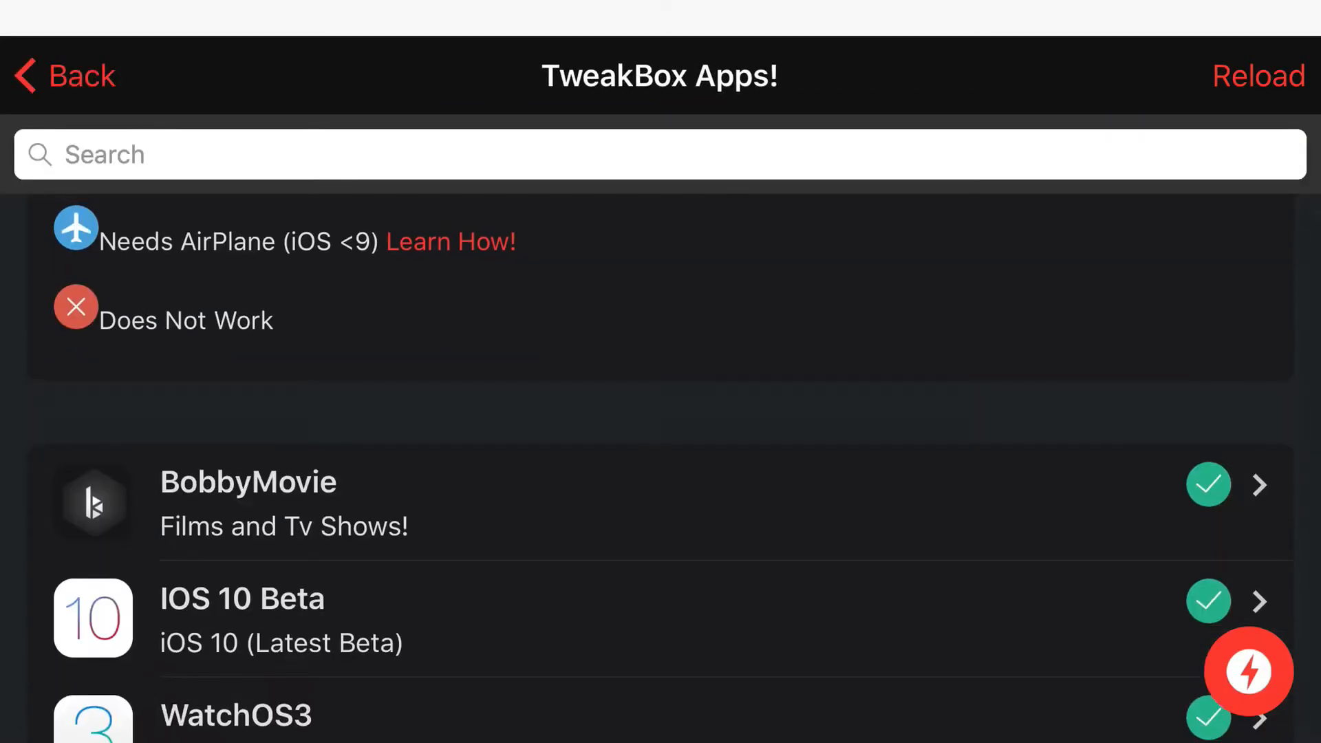
{"action": "scroll", "scroll_direction": "down", "scroll_amount": 3}
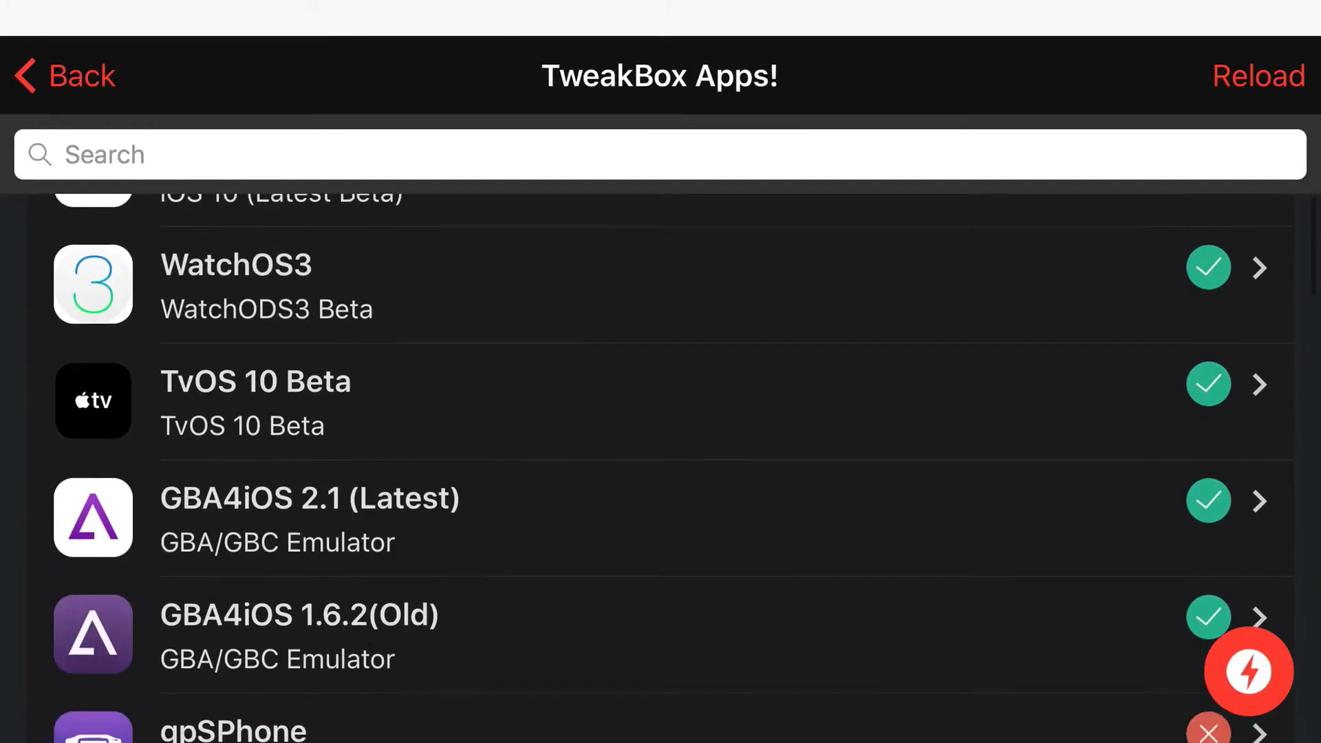
{"action": "scroll", "scroll_direction": "down", "scroll_amount": 3}
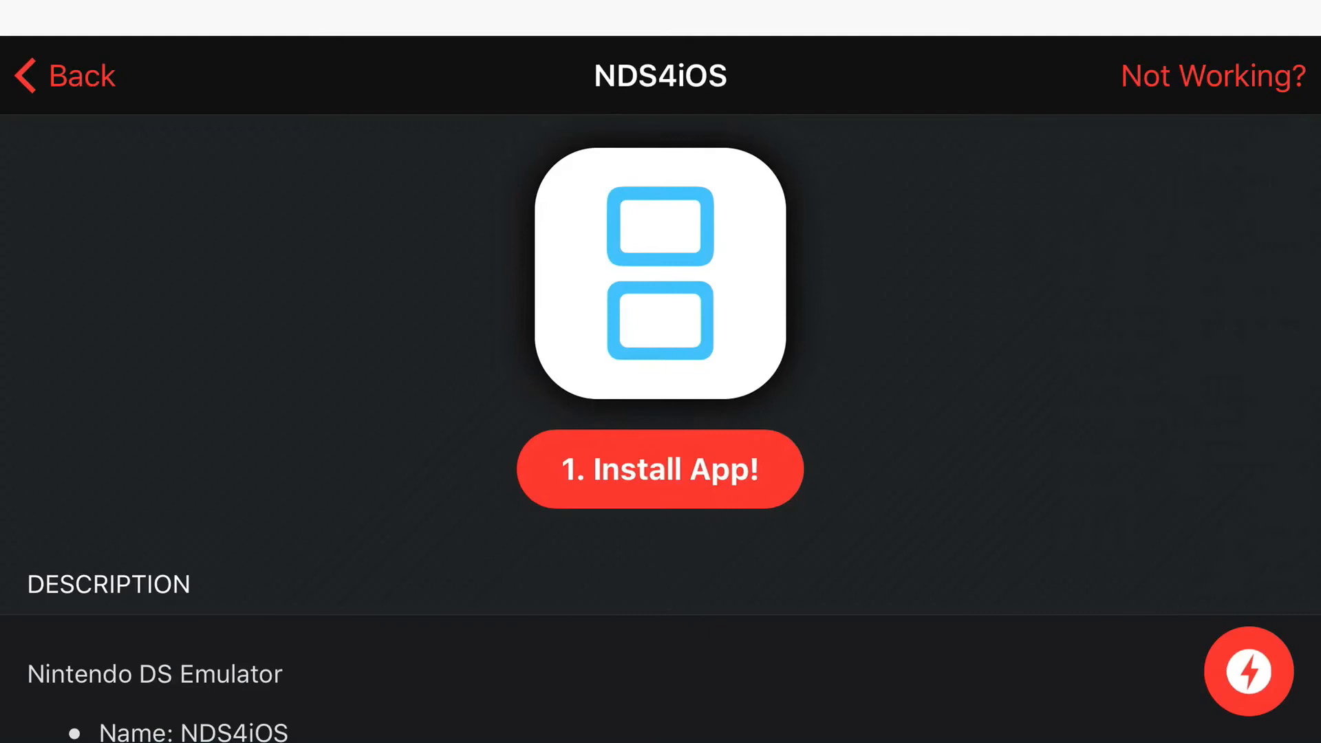
- Start the NDS4iOS install so its icon lands on the home screen
{"action": "left_click", "coordinate": [659, 469]}
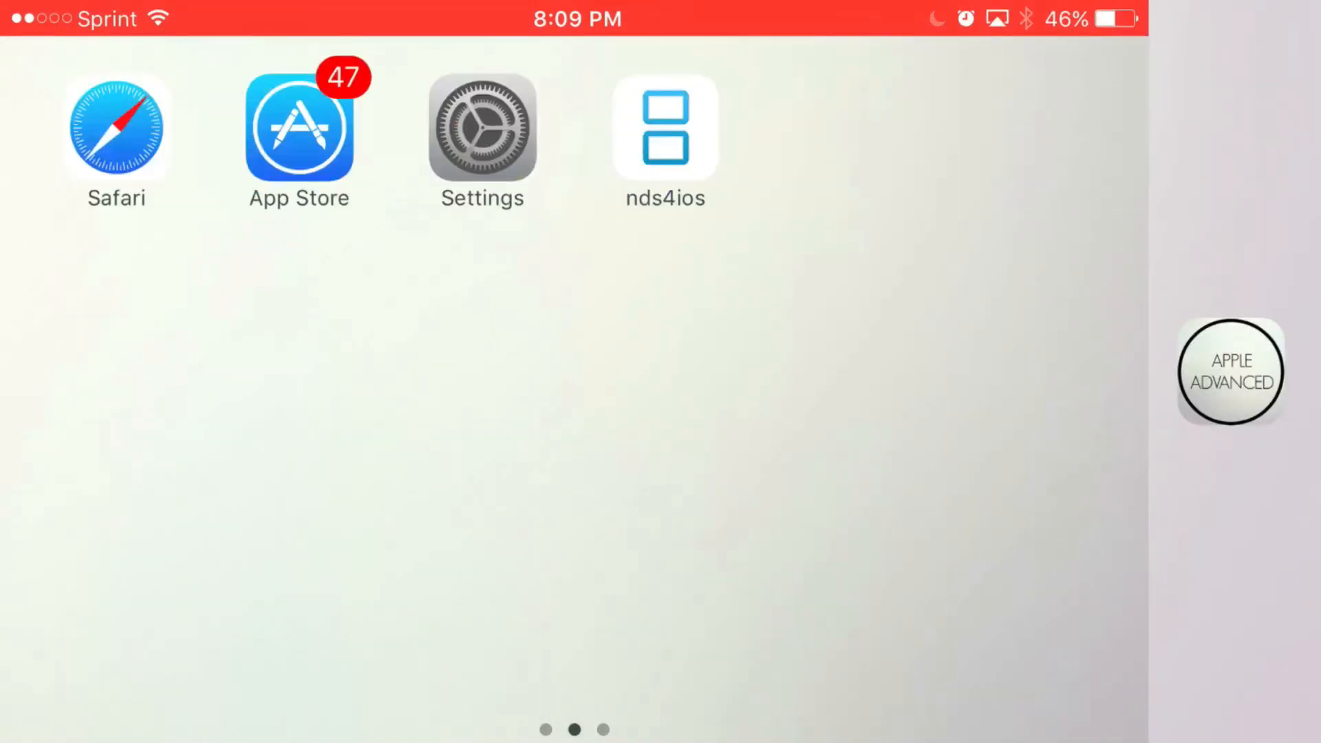
- Launch nds4ios and cancel the Untrusted Enterprise Developer warning
{"action": "left_click", "coordinate": [664, 128]}
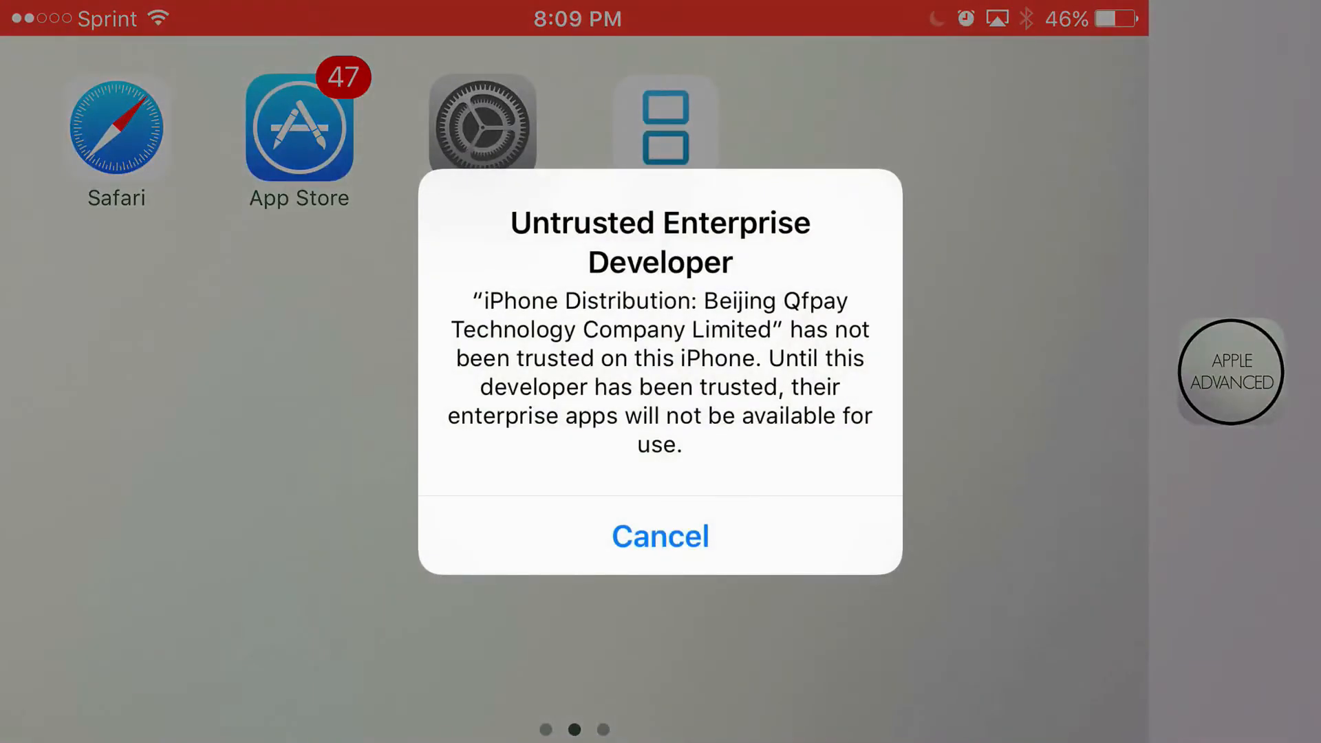
{"action": "left_click", "coordinate": [659, 536]}
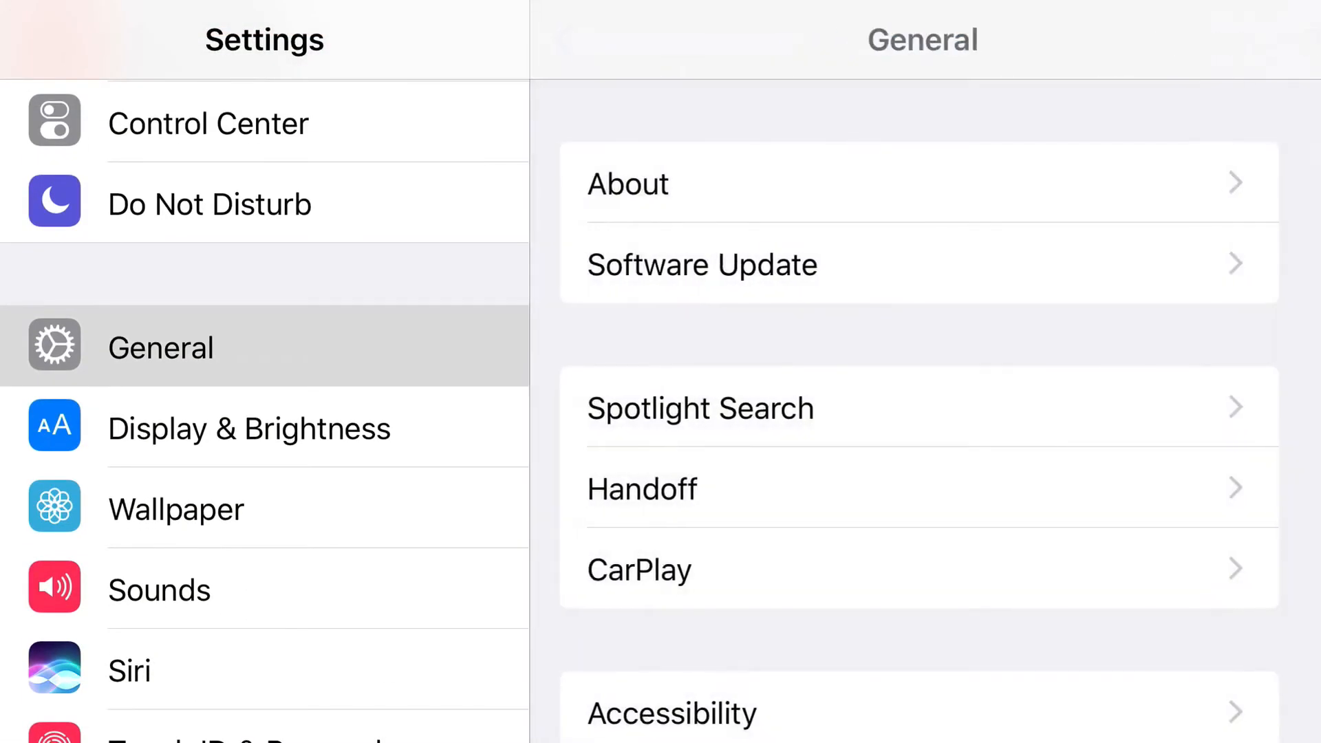
- In Profiles & Device Management, select Beijing Qfpay Technology and choose Trust
{"action": "scroll", "scroll_direction": "down", "scroll_amount": 3}
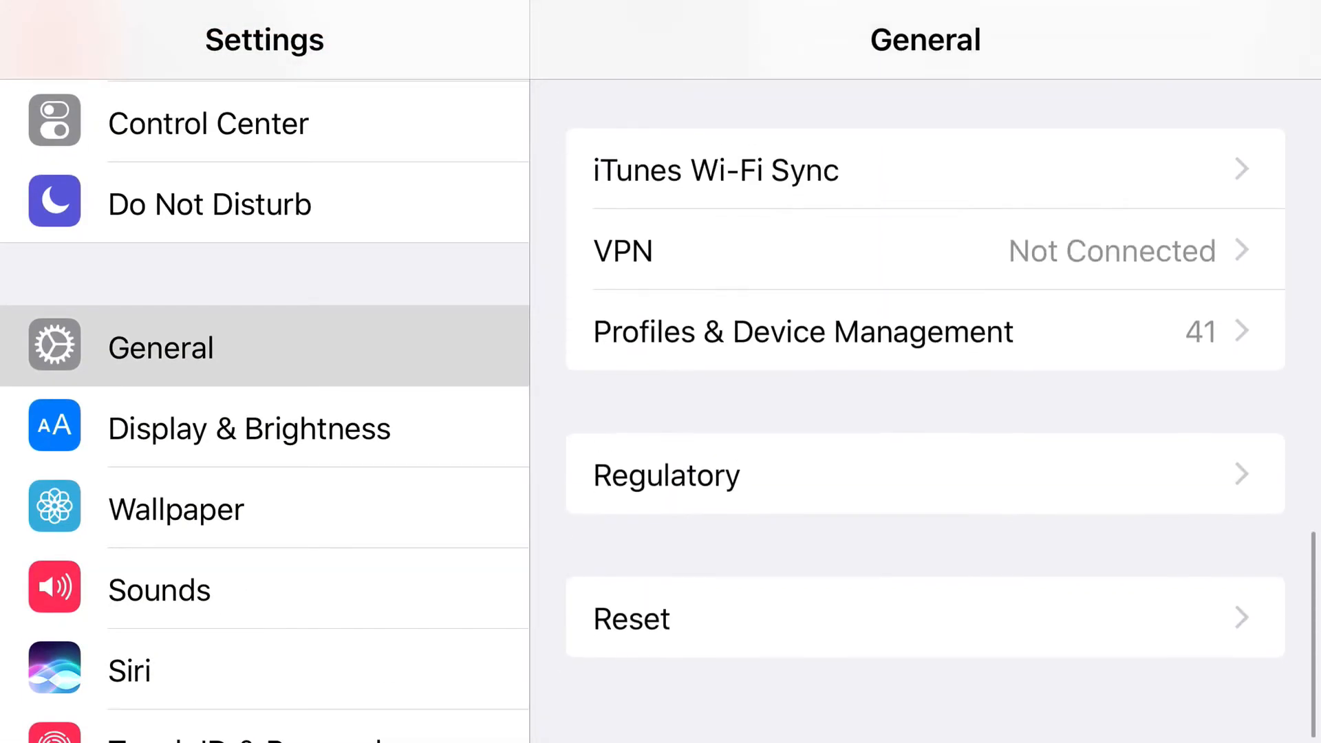
{"action": "left_click", "coordinate": [802, 332]}
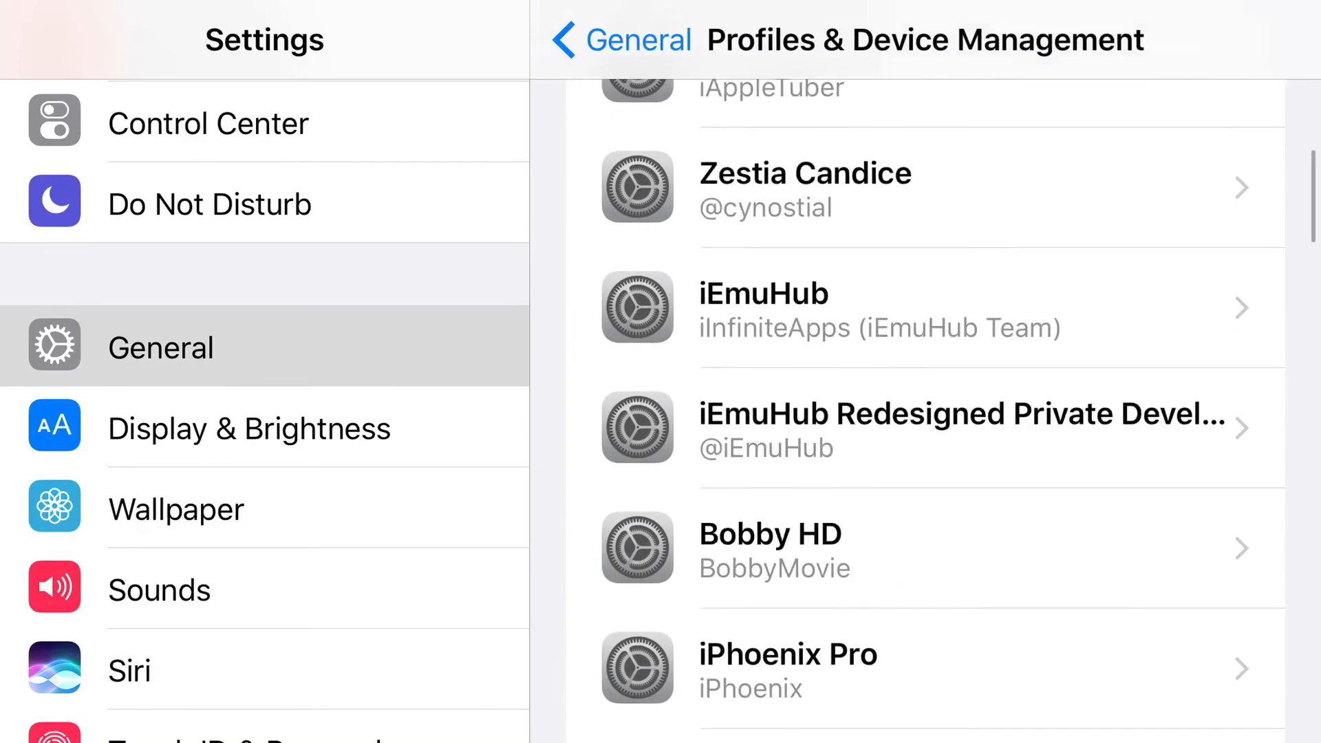
{"action": "scroll", "scroll_direction": "down", "scroll_amount": 3}
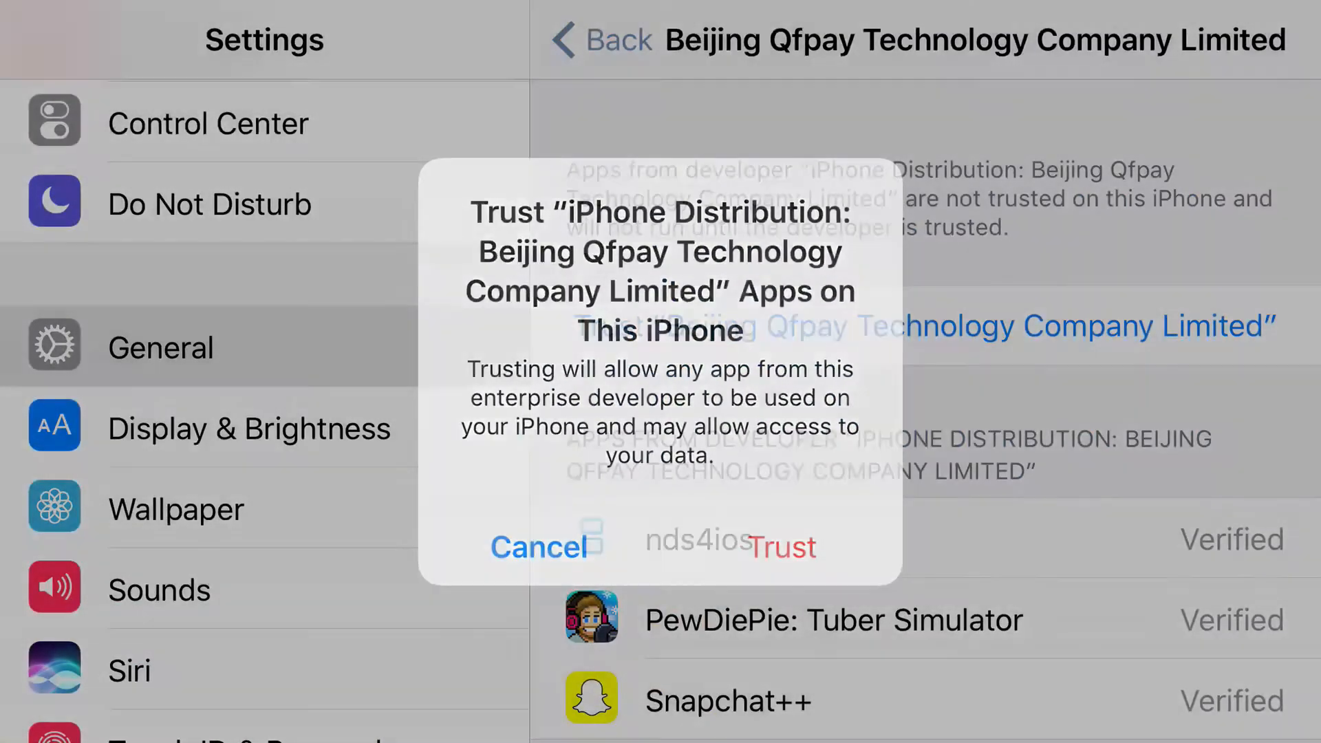
{"action": "left_click", "coordinate": [781, 546]}
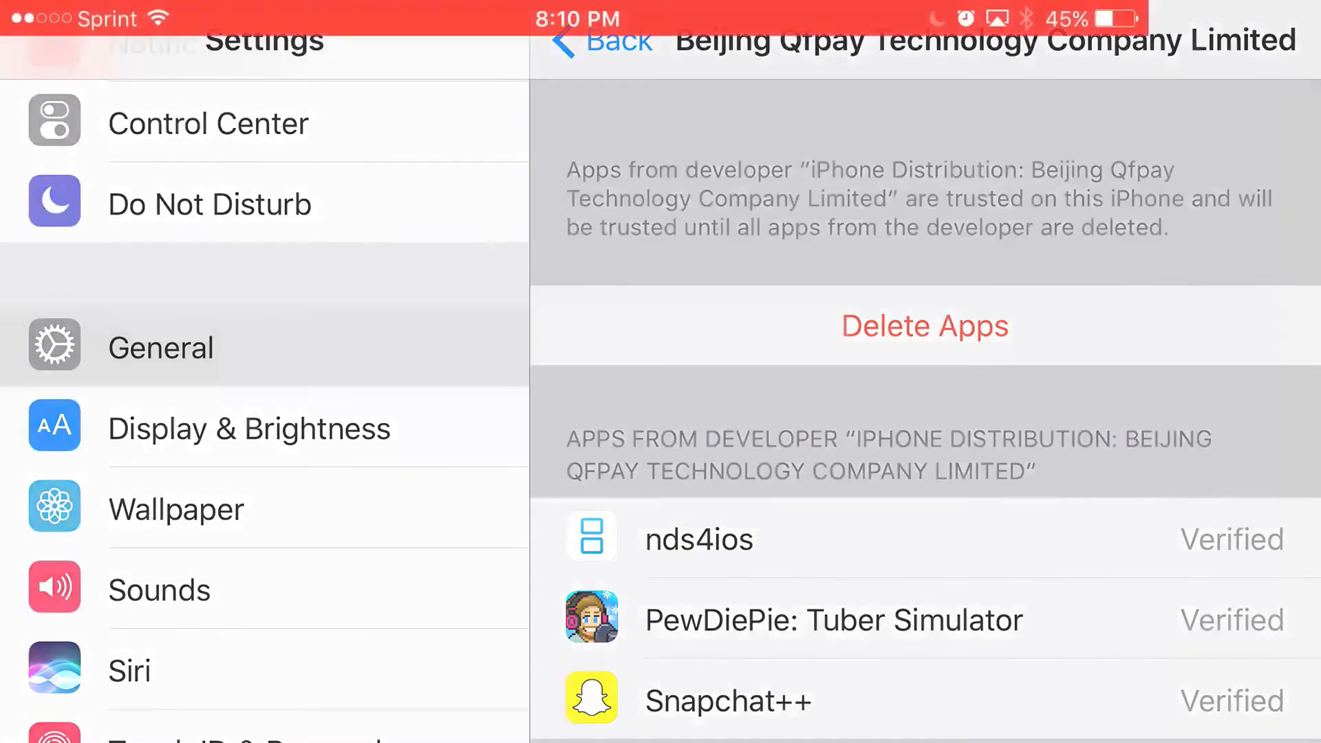
- Return to the home screen with nds4ios now under a trusted developer
{"action": "key", "text": "home"}
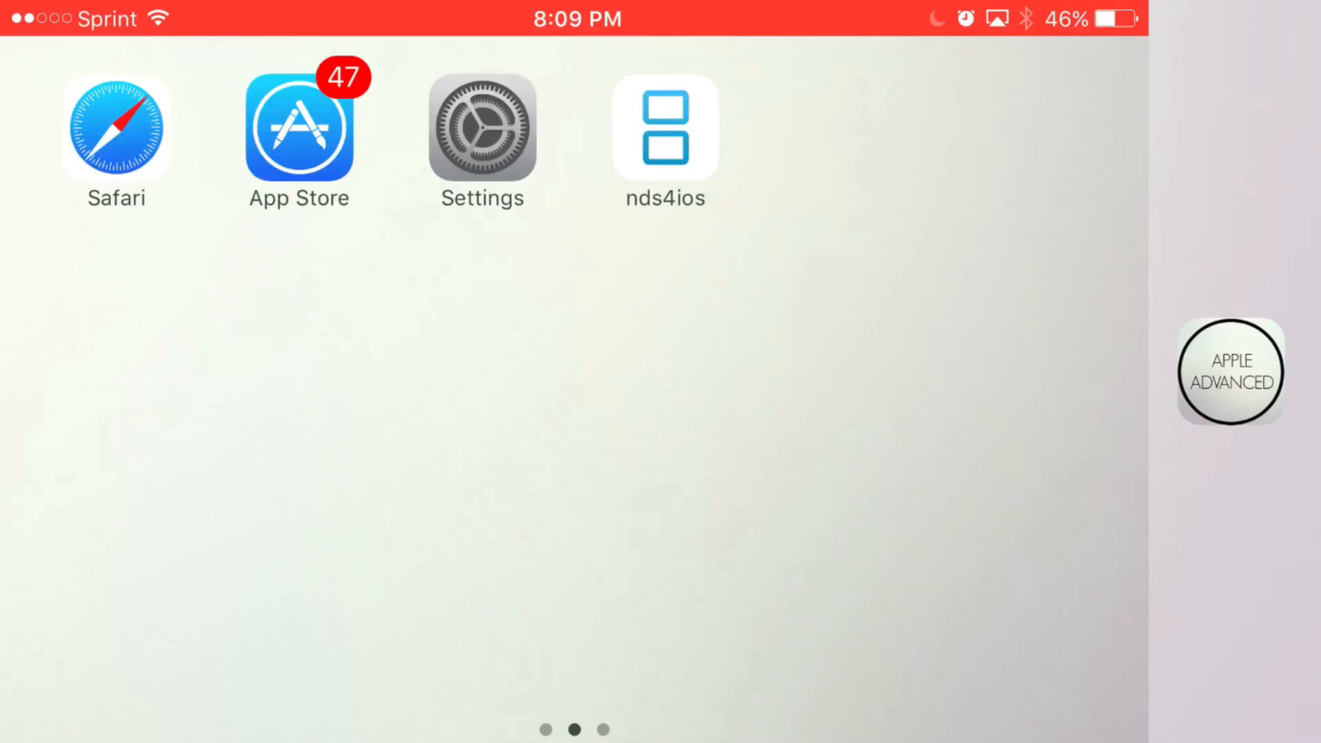
{"action": "left_click", "coordinate": [1229, 371]}
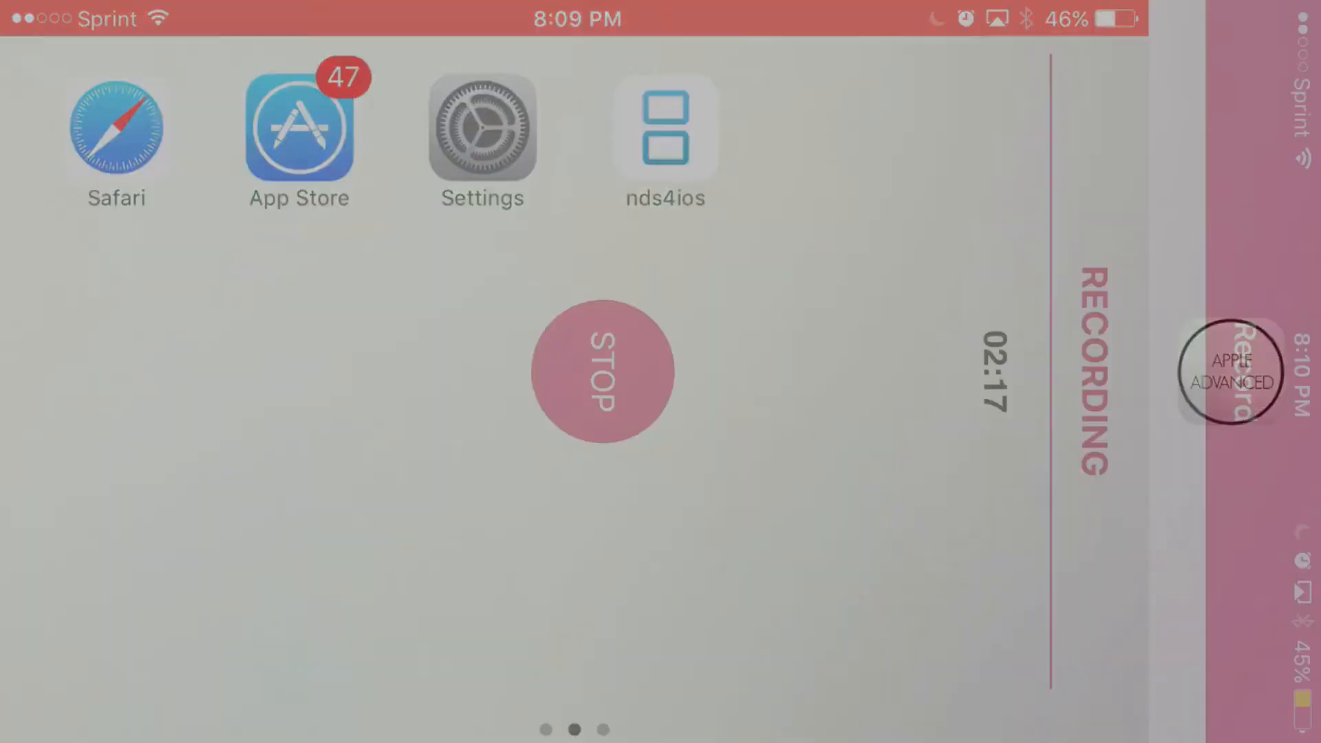